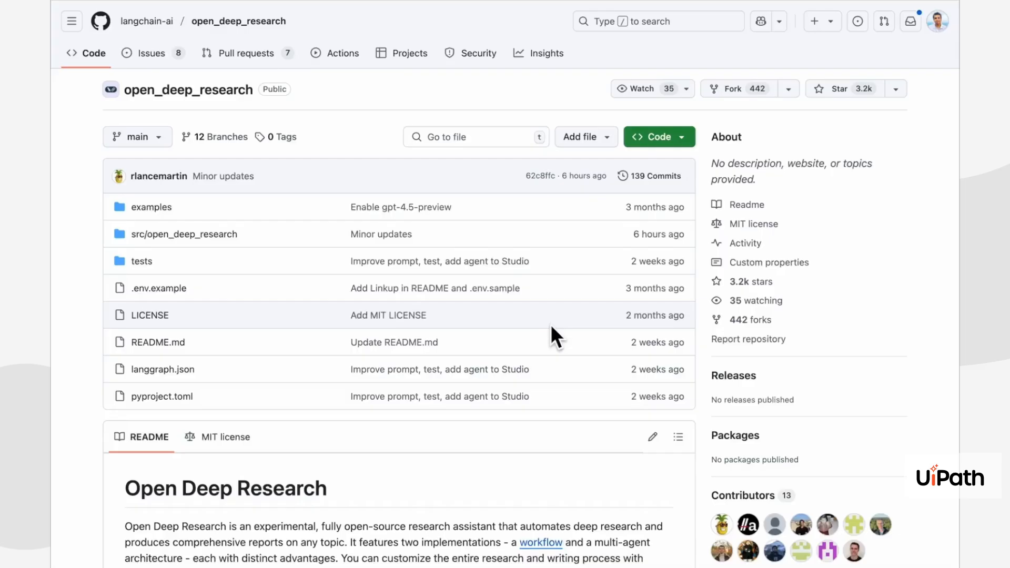
Step: Review pyproject.toml dependencies, then the changed files and configuration.py diff switching planner and writer to openai gpt-4o
{"action": "scroll", "scroll_direction": "down", "scroll_amount": 3}
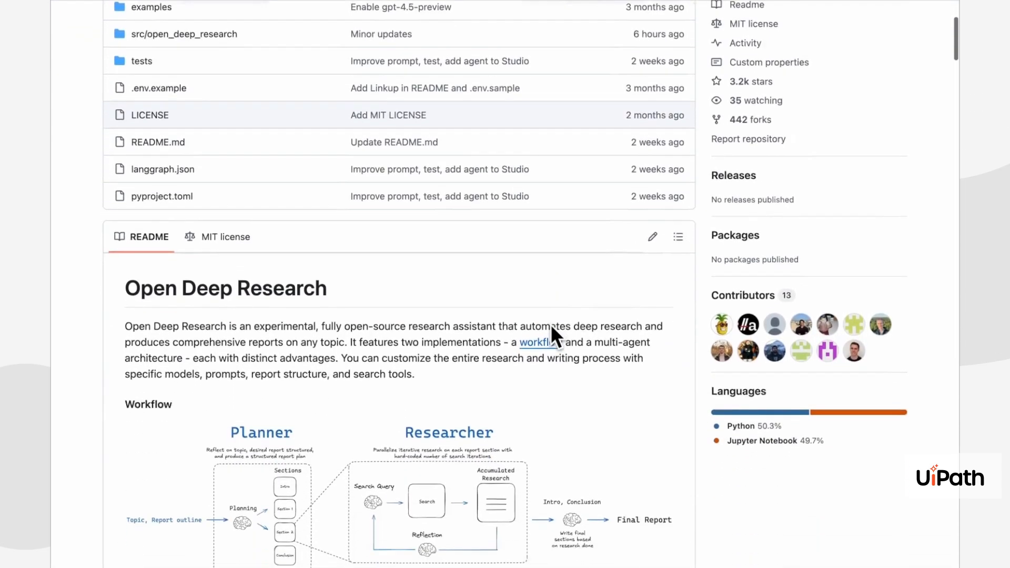
{"action": "scroll", "scroll_direction": "up", "scroll_amount": 3}
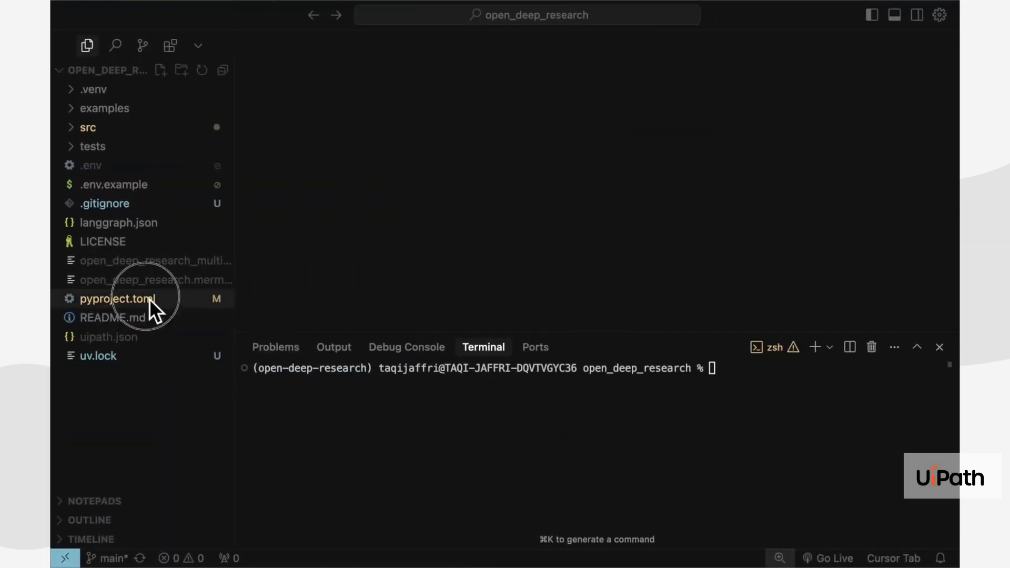
{"action": "left_click", "coordinate": [118, 297]}
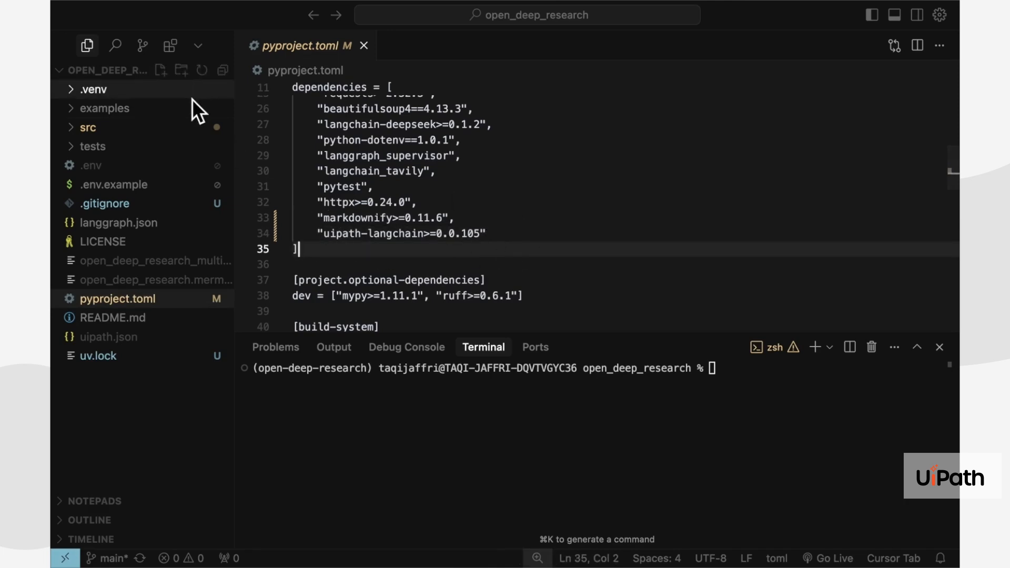
{"action": "left_click", "coordinate": [142, 45]}
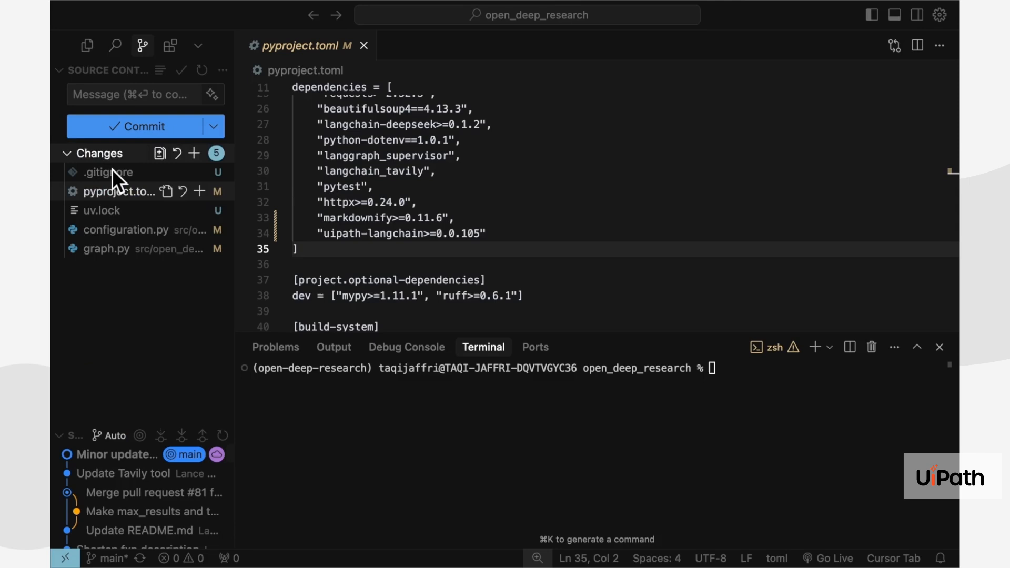
{"action": "left_click", "coordinate": [124, 230]}
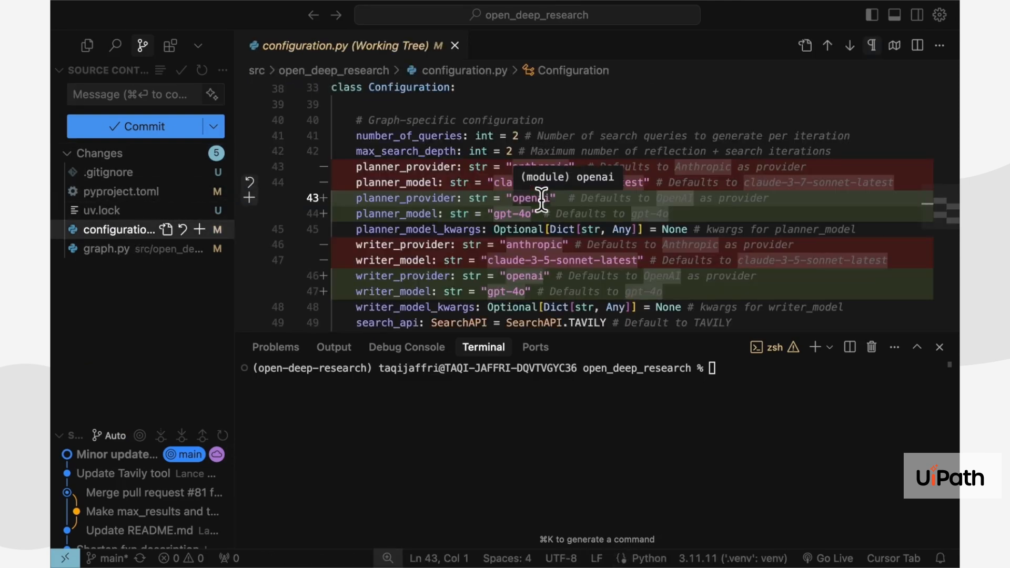
{"action": "mouse_move", "coordinate": [648, 455]}
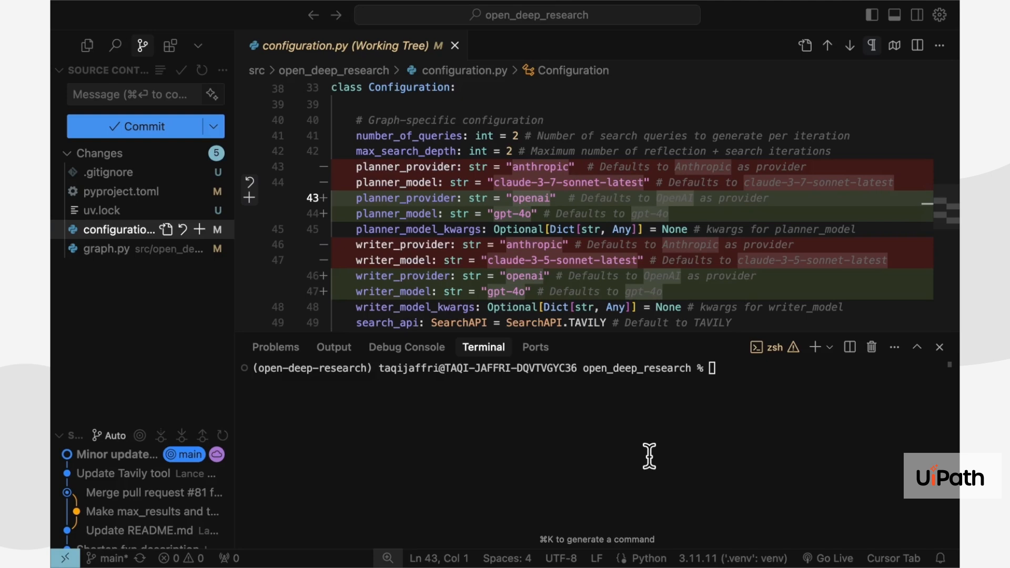
{"action": "type", "text": "uipath init"}
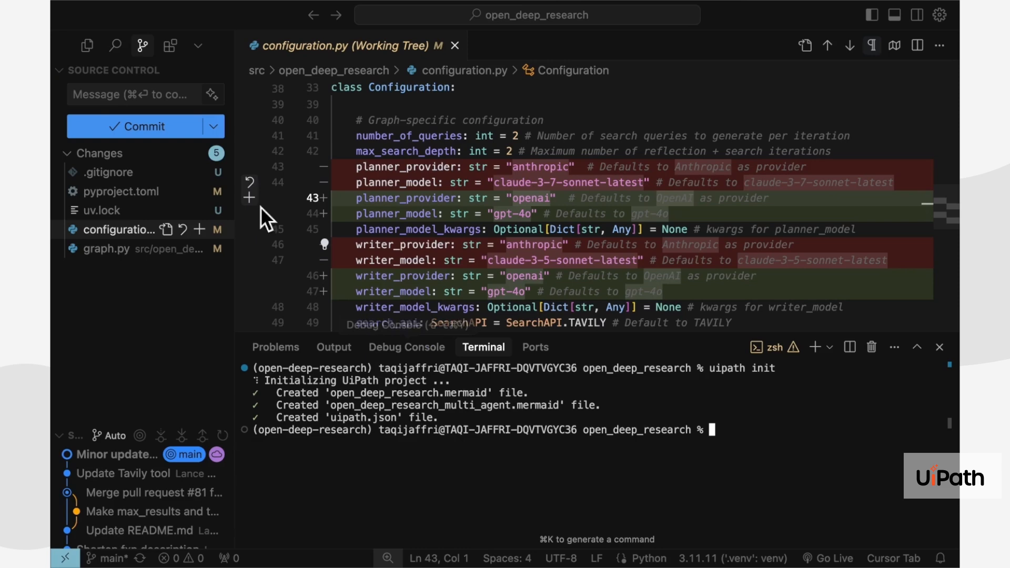
Step: Run 'uipath init' and inspect the generated uipath.json in the project tree
{"action": "left_click", "coordinate": [87, 45]}
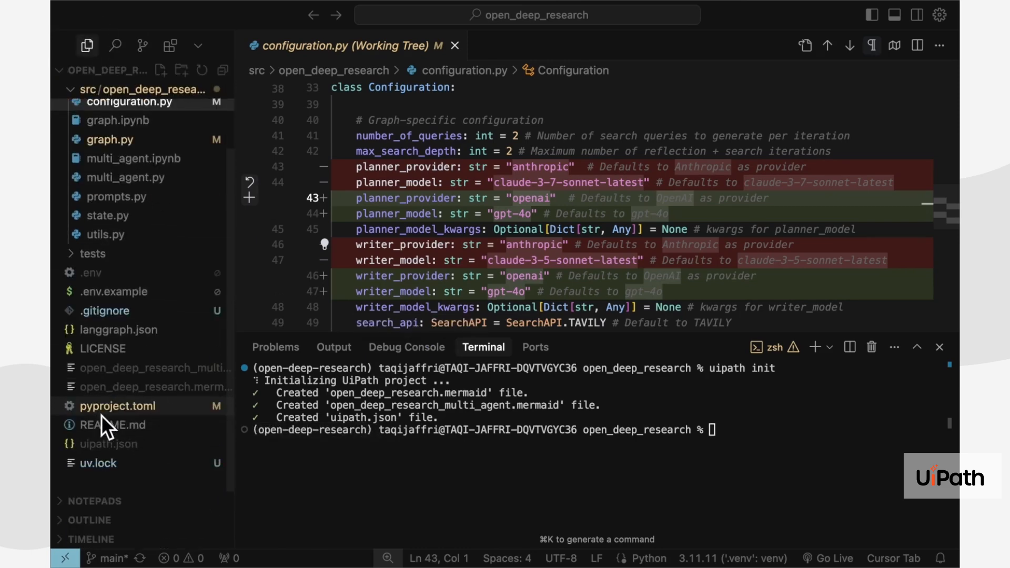
{"action": "left_click", "coordinate": [109, 444]}
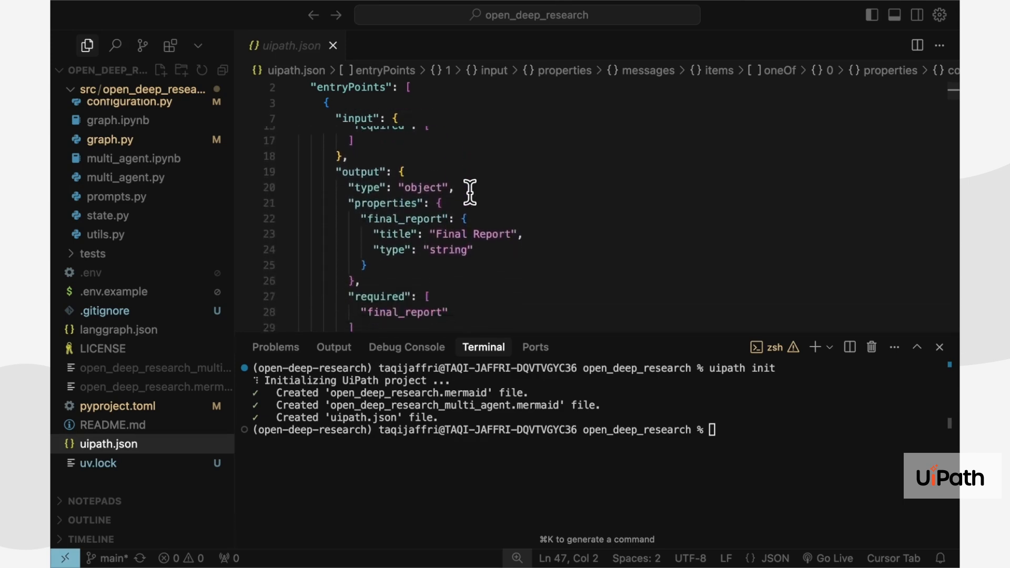
{"action": "type", "text": "uipath pack && uipath publi"}
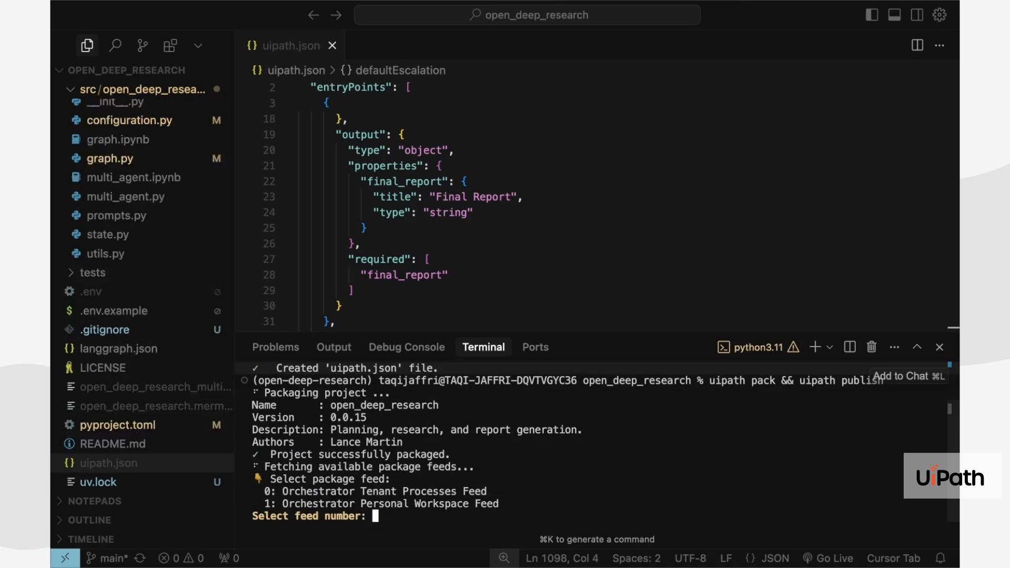
Step: Publish open_deep_research 0.0.15 to the Orchestrator Personal Workspace Feed (option 1)
{"action": "type", "text": "1"}
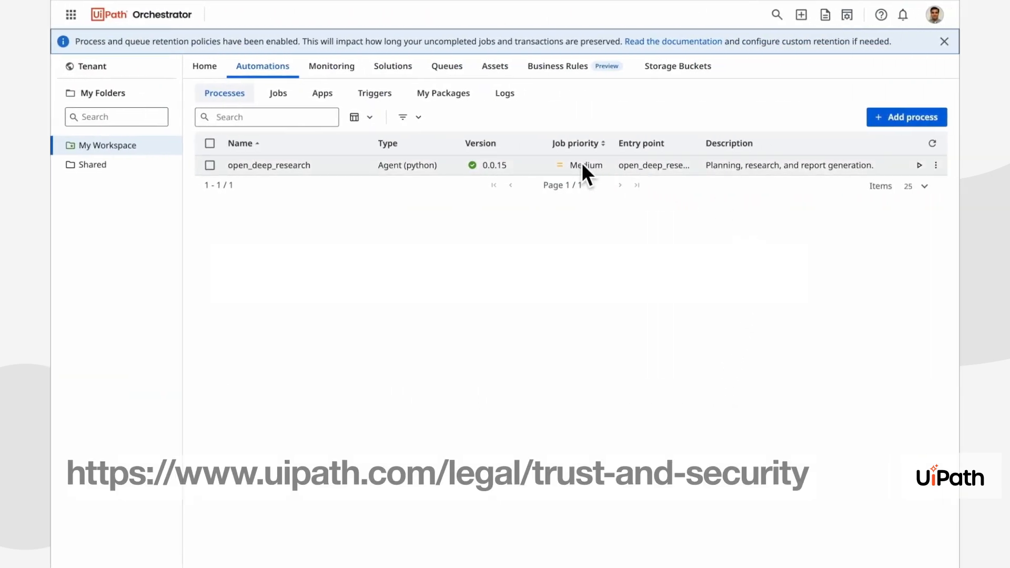
{"action": "mouse_move", "coordinate": [431, 182]}
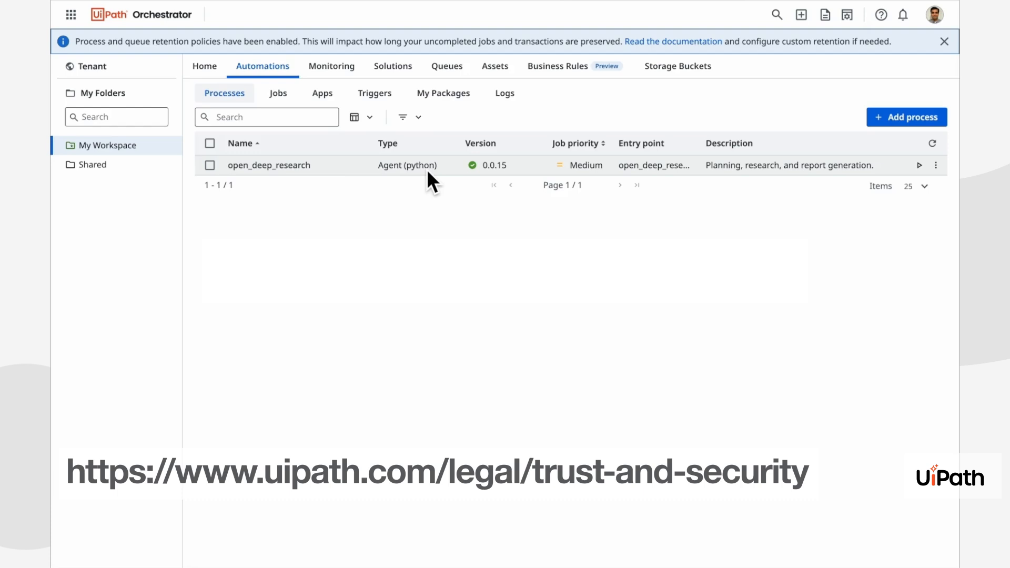
{"action": "mouse_move", "coordinate": [407, 165]}
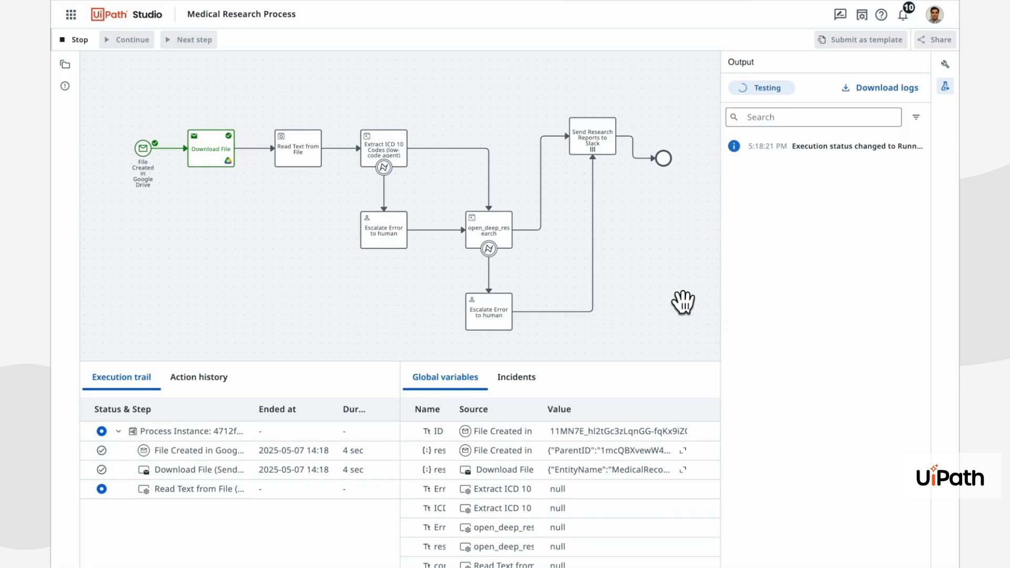
{"action": "mouse_move", "coordinate": [252, 197]}
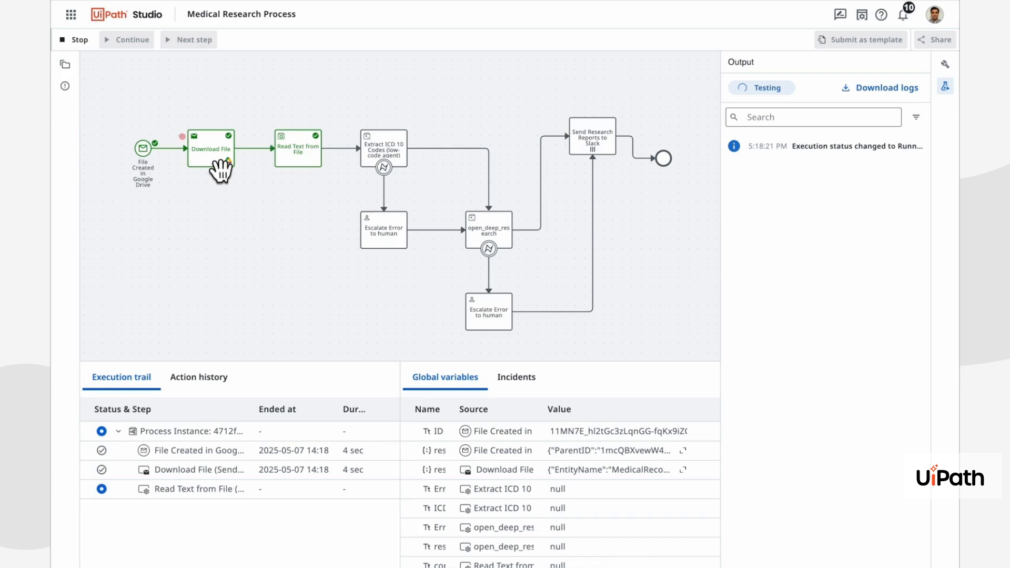
{"action": "mouse_move", "coordinate": [403, 149]}
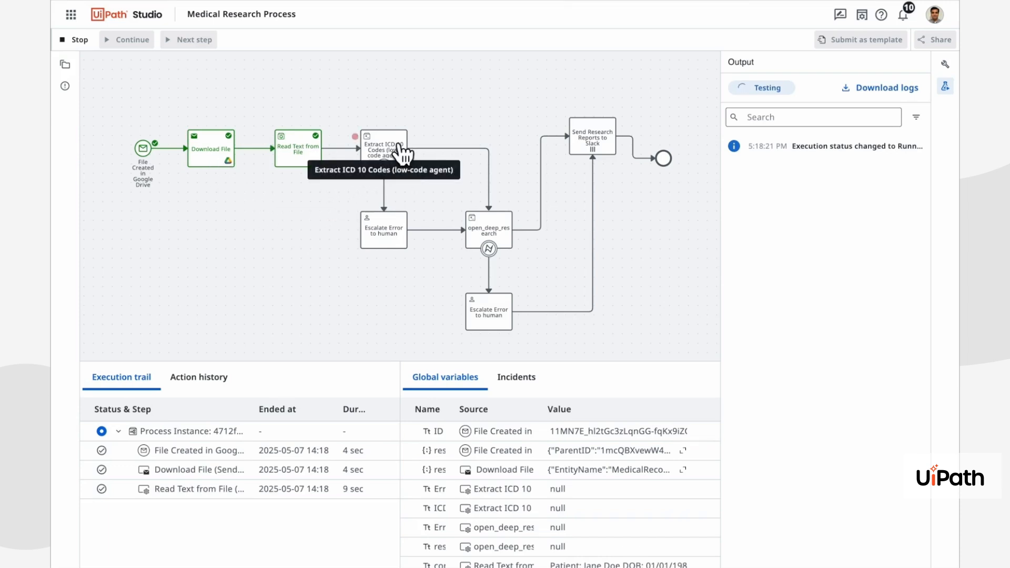
{"action": "mouse_move", "coordinate": [395, 107]}
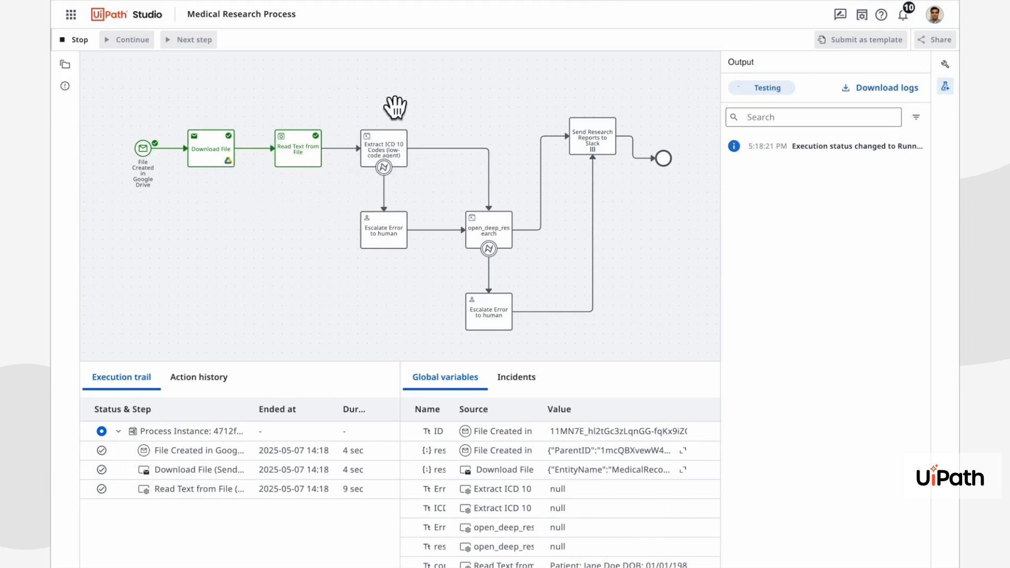
Step: Follow the Medical Research Process test run until it reaches the open_deep_research agent step
{"action": "left_click", "coordinate": [383, 148]}
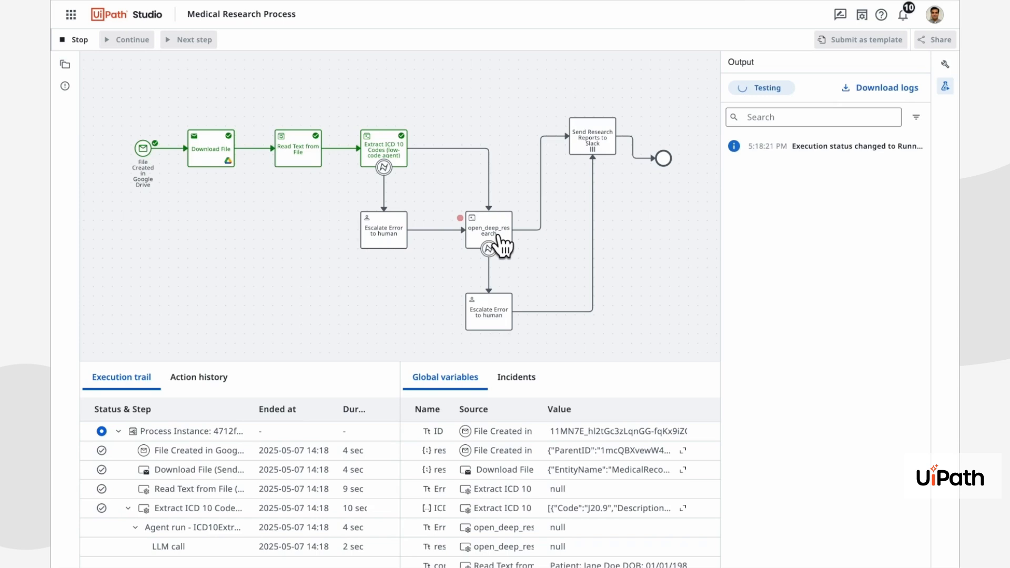
{"action": "left_click", "coordinate": [488, 229]}
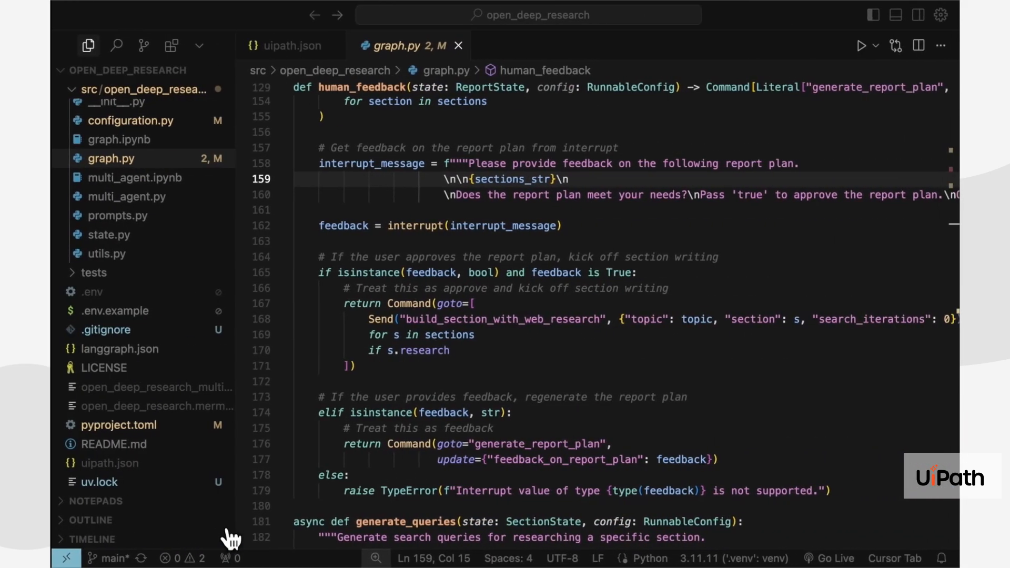
Step: Show graph.py's human_feedback interrupt that asks for approval of the report plan
{"action": "left_click", "coordinate": [558, 225]}
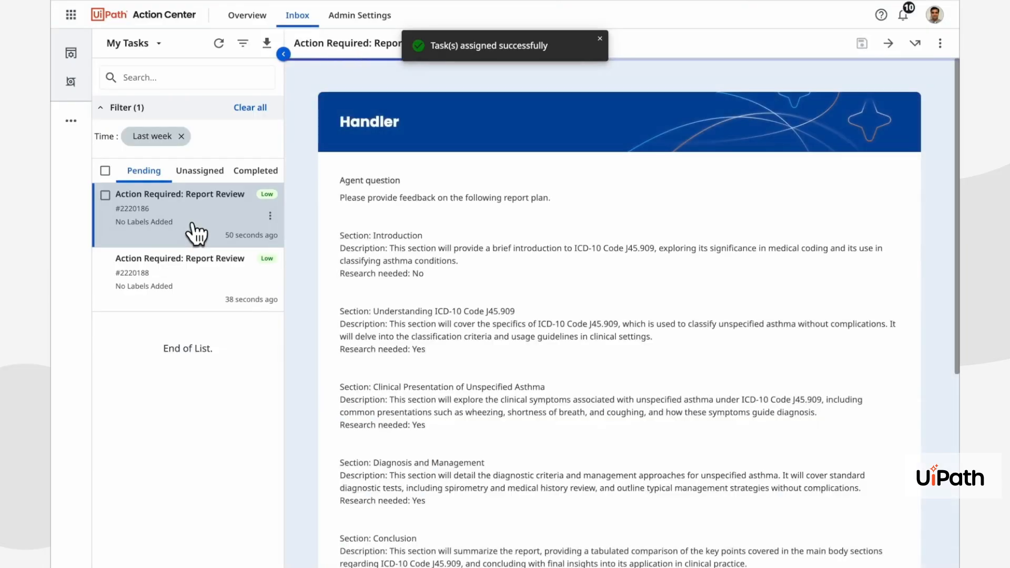
{"action": "mouse_move", "coordinate": [476, 286]}
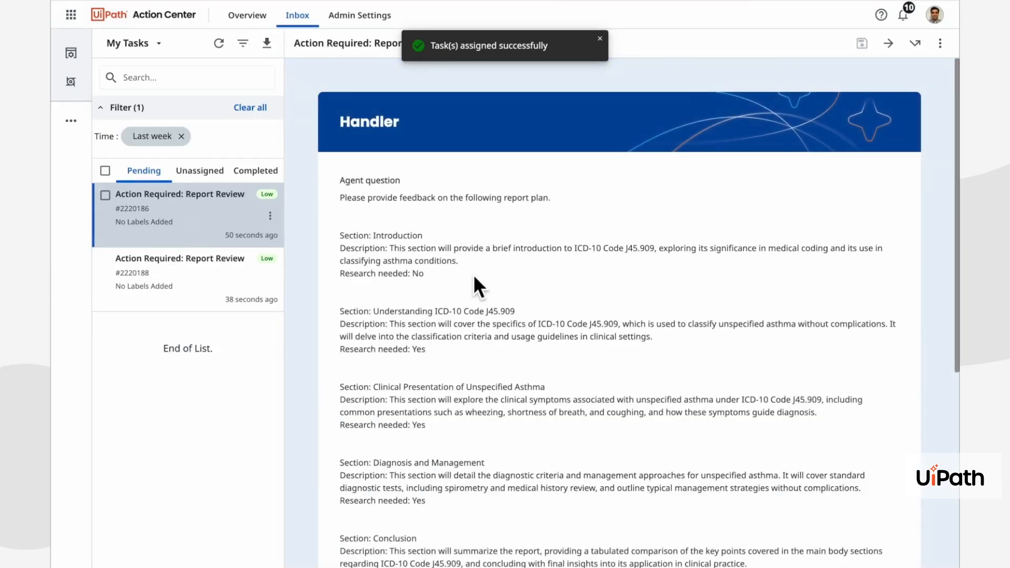
Step: Answer the Report Review task with 'true' and submit the response
{"action": "scroll", "scroll_direction": "down", "scroll_amount": 3}
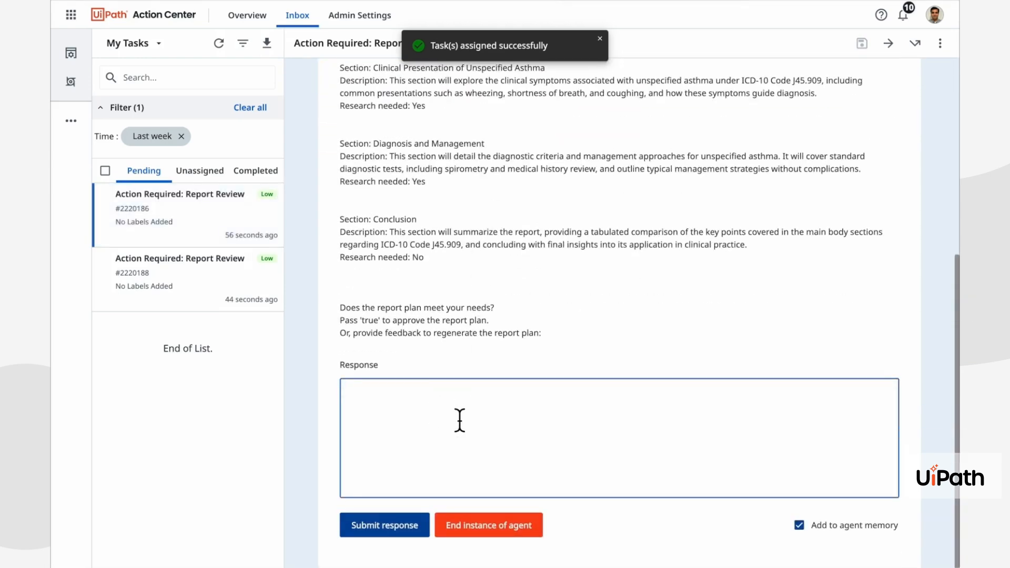
{"action": "type", "text": "true"}
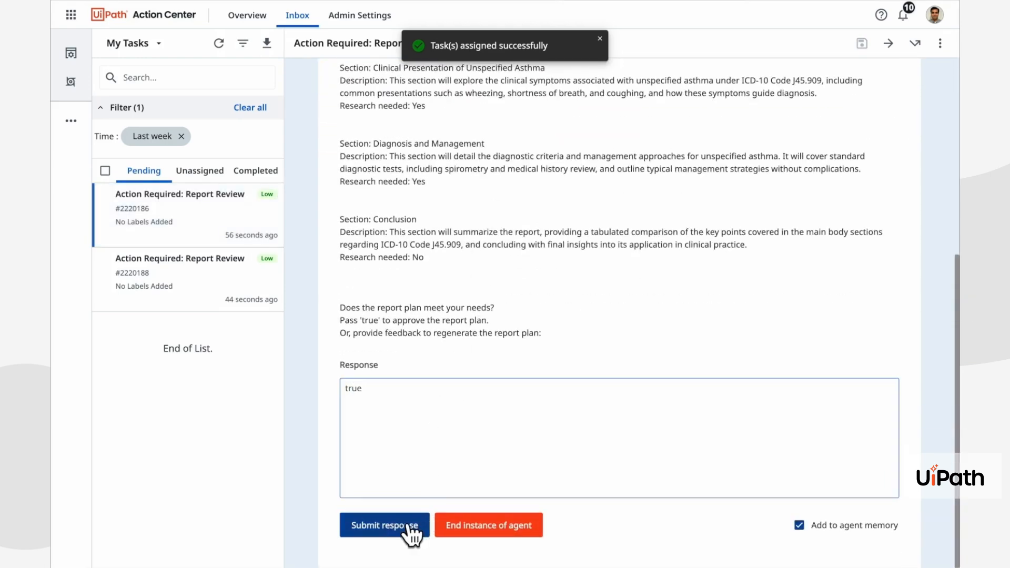
{"action": "left_click", "coordinate": [384, 524]}
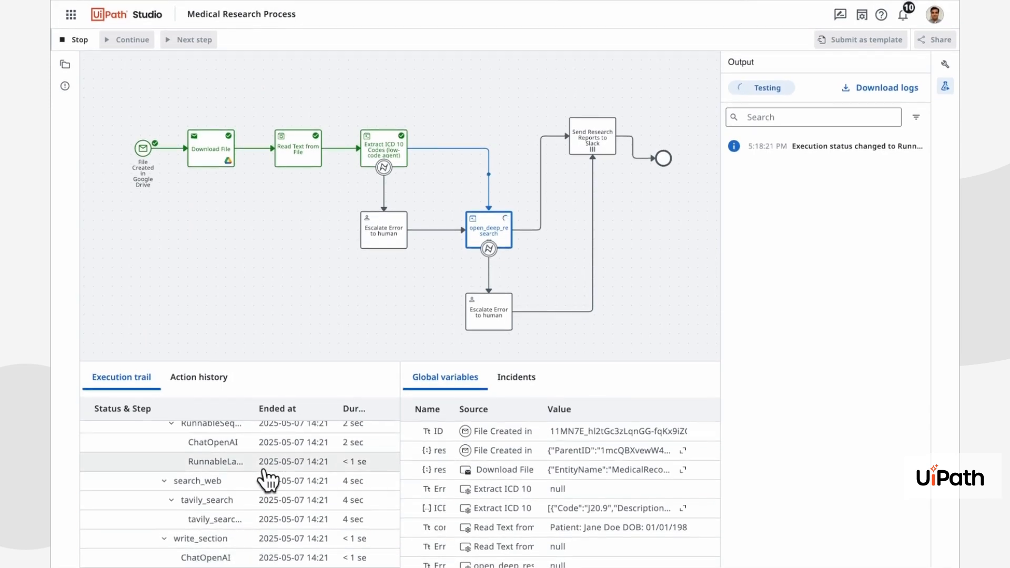
Step: Follow the Execution trail until the test run's Output panel reports Successful
{"action": "scroll", "scroll_direction": "down", "scroll_amount": 3}
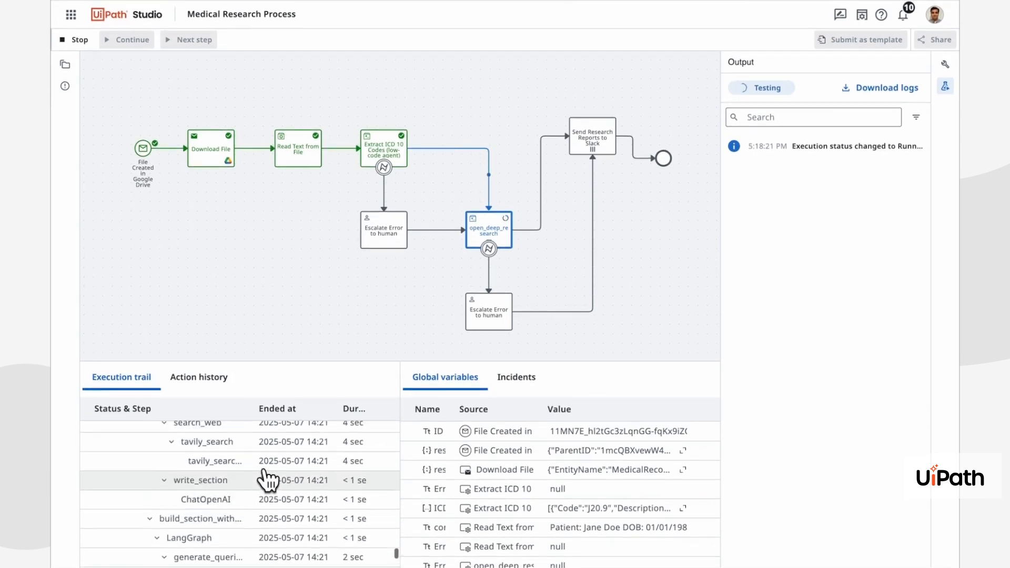
{"action": "scroll", "scroll_direction": "down", "scroll_amount": 3}
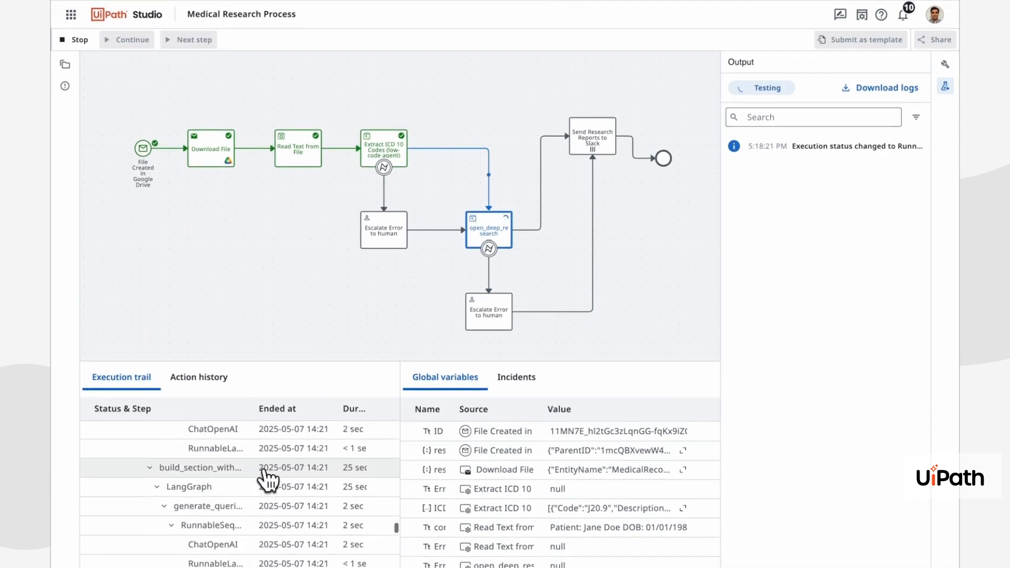
{"action": "scroll", "scroll_direction": "down", "scroll_amount": 3}
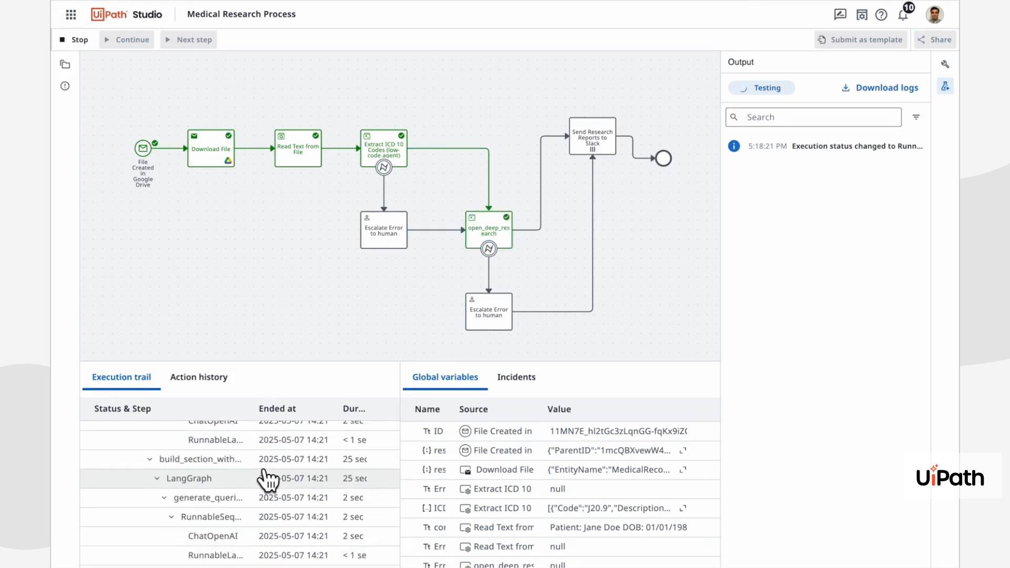
{"action": "mouse_move", "coordinate": [562, 206]}
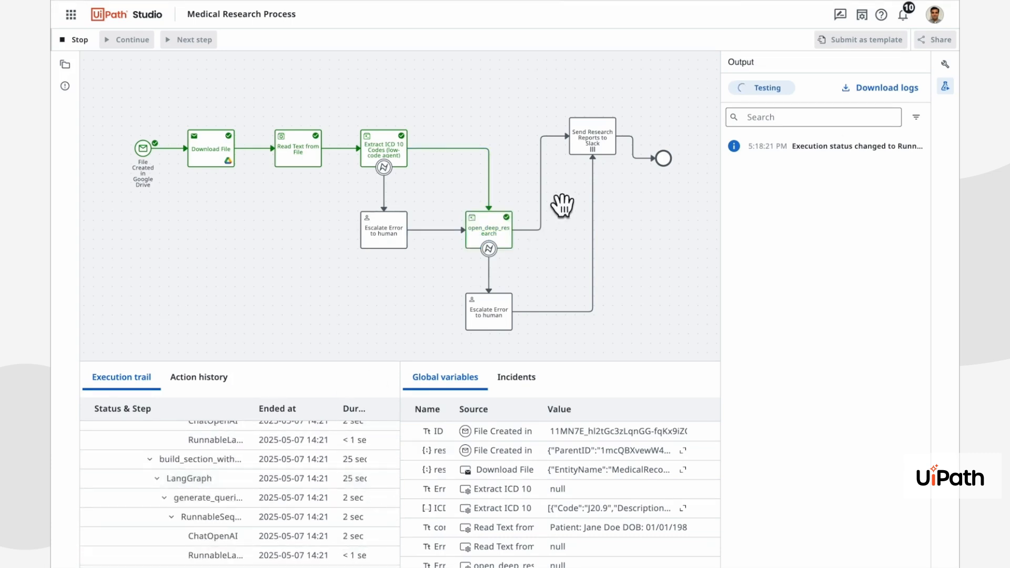
{"action": "mouse_move", "coordinate": [633, 176]}
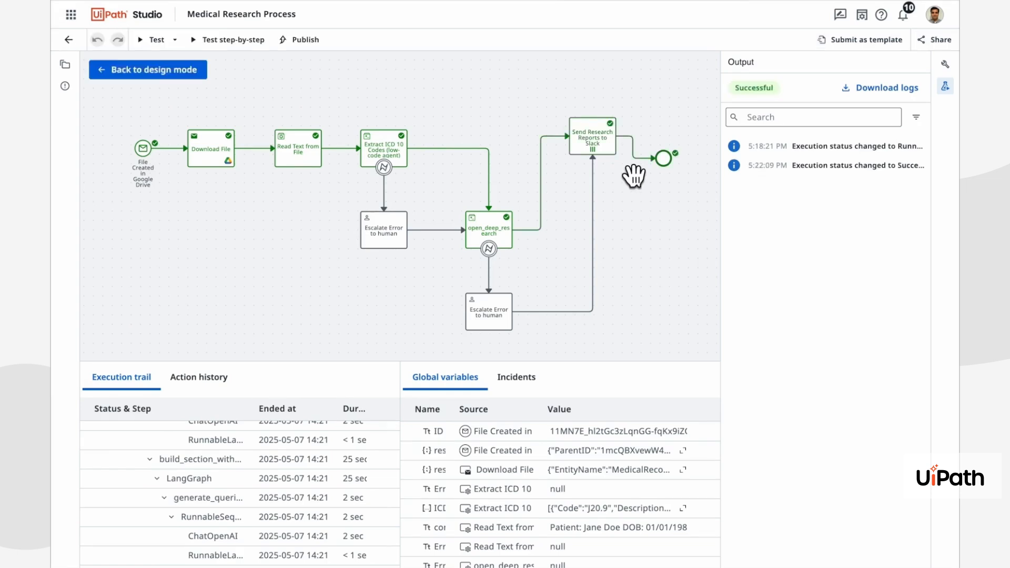
{"action": "scroll", "scroll_direction": "down", "scroll_amount": 3}
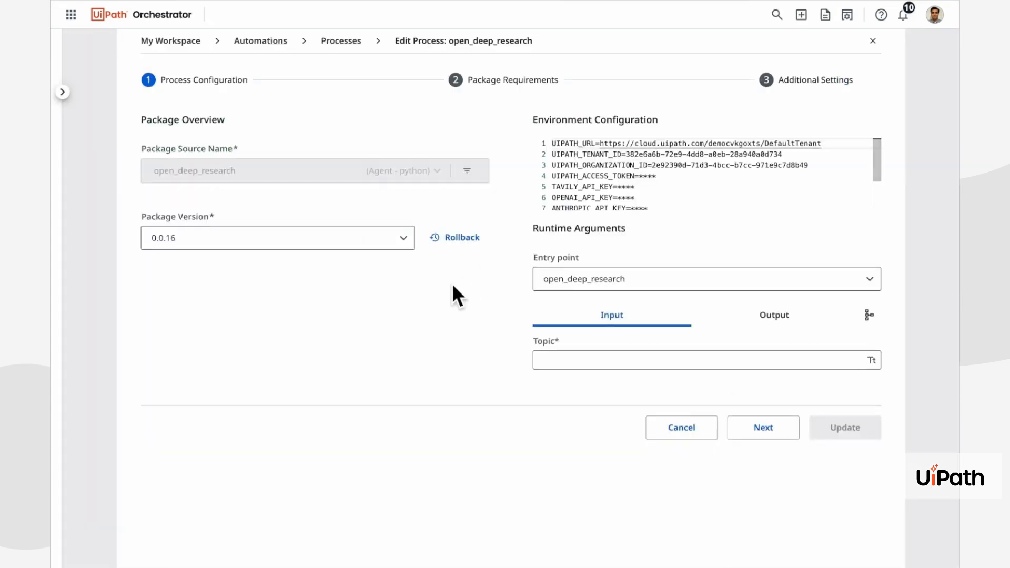
{"action": "mouse_move", "coordinate": [638, 203]}
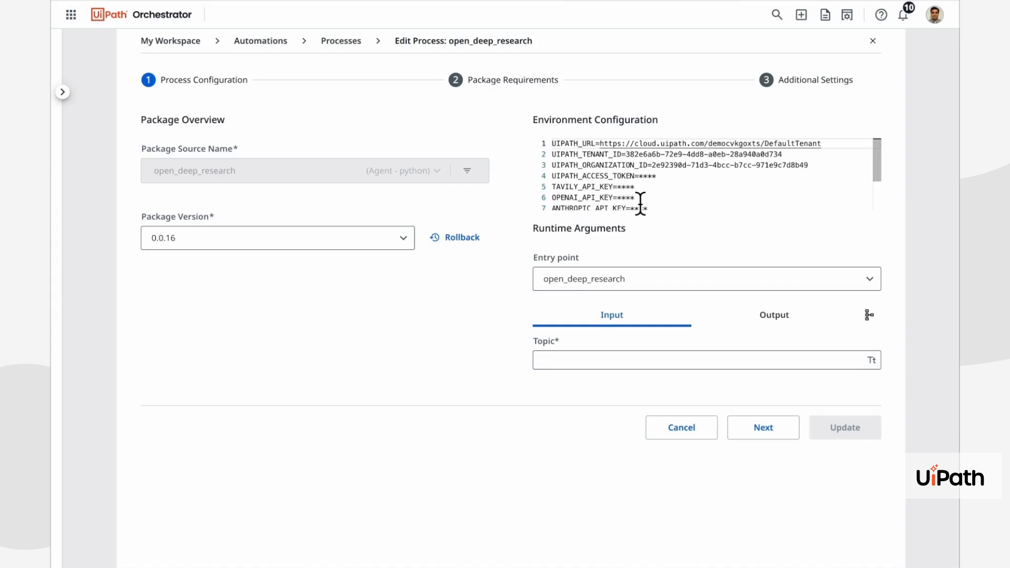
{"action": "mouse_move", "coordinate": [679, 197]}
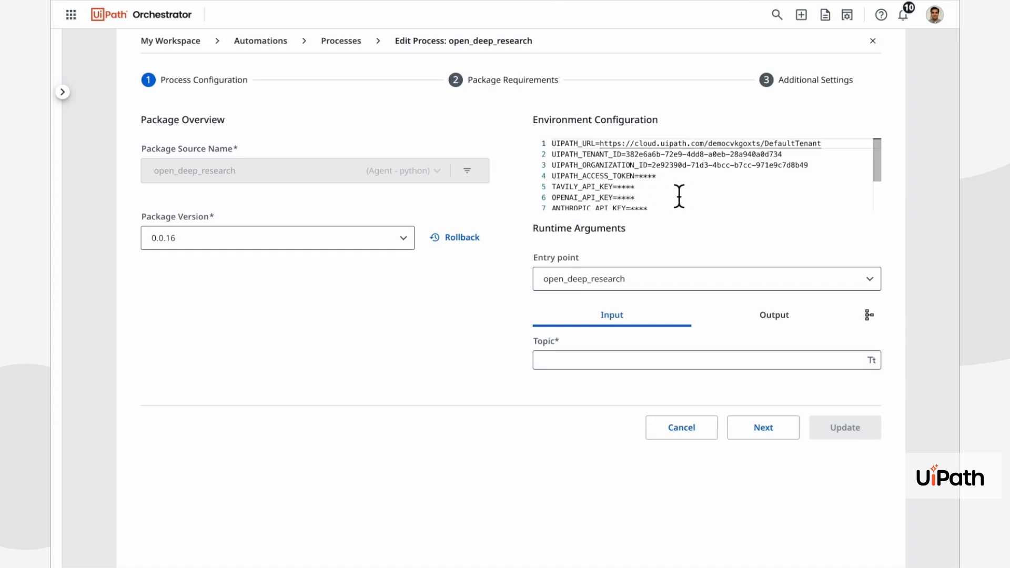
Step: Scroll the Environment Configuration to confirm variables such as LANGSMITH_TRACING=true
{"action": "scroll", "scroll_direction": "down", "scroll_amount": 3}
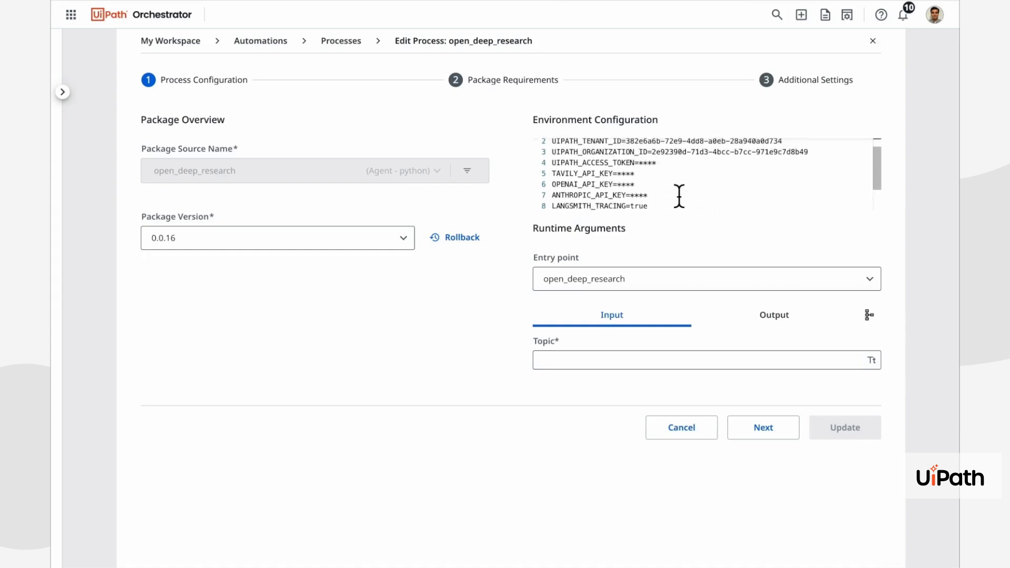
{"action": "scroll", "scroll_direction": "up", "scroll_amount": 3}
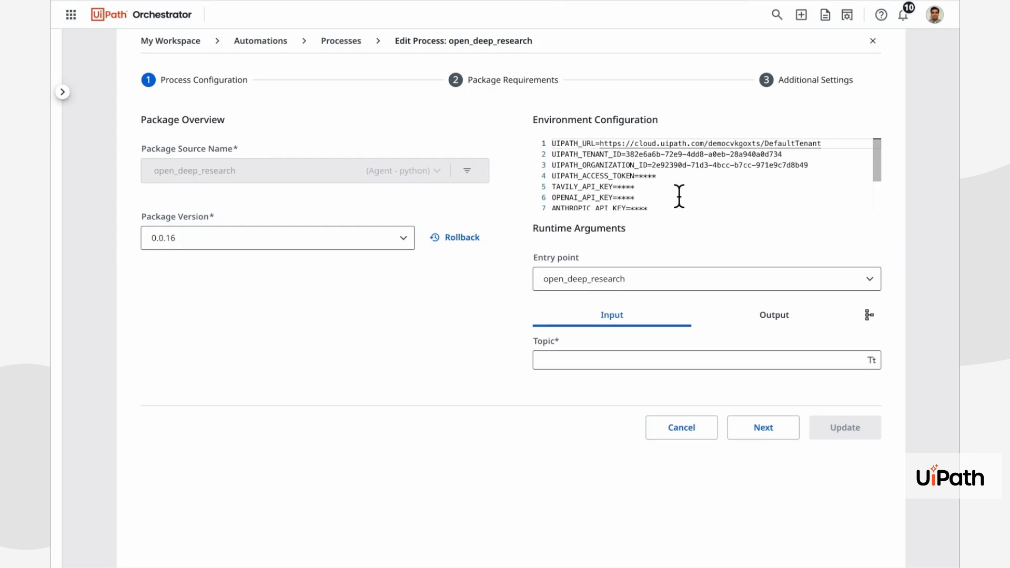
{"action": "scroll", "scroll_direction": "down", "scroll_amount": 3}
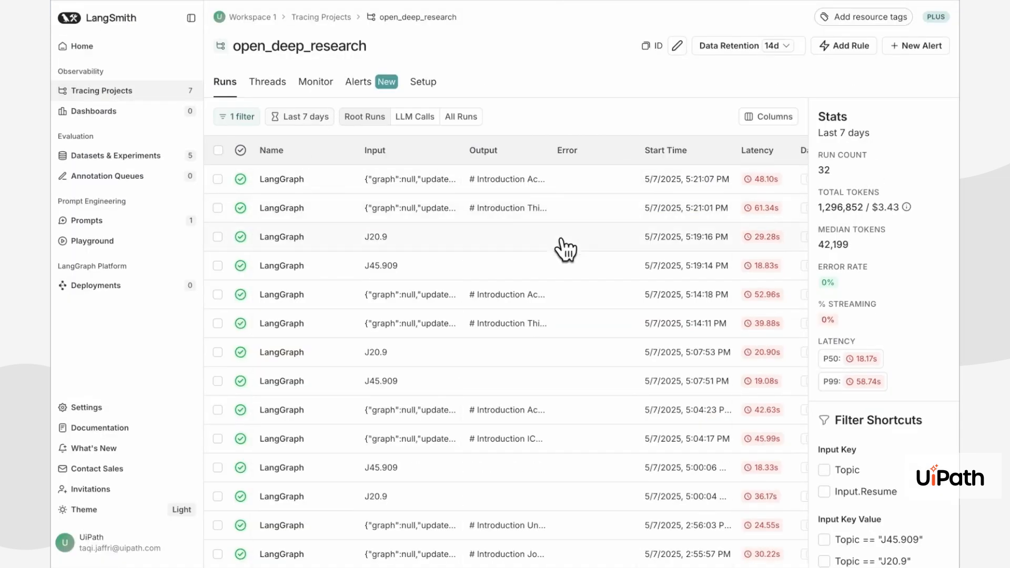
{"action": "mouse_move", "coordinate": [316, 187]}
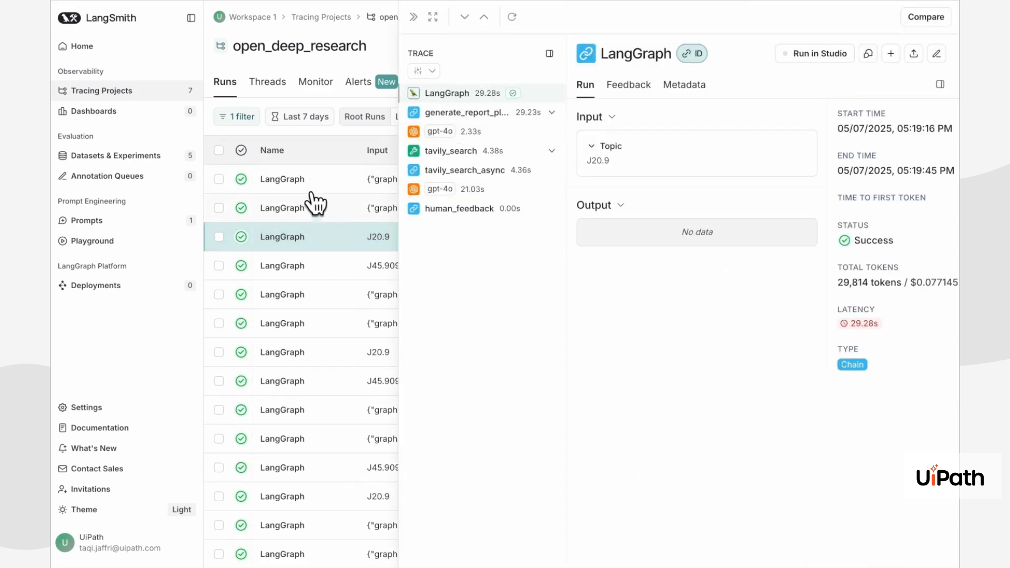
Step: Open the most recent LangGraph run's trace and expand its steps down to tavily_search
{"action": "left_click", "coordinate": [282, 178]}
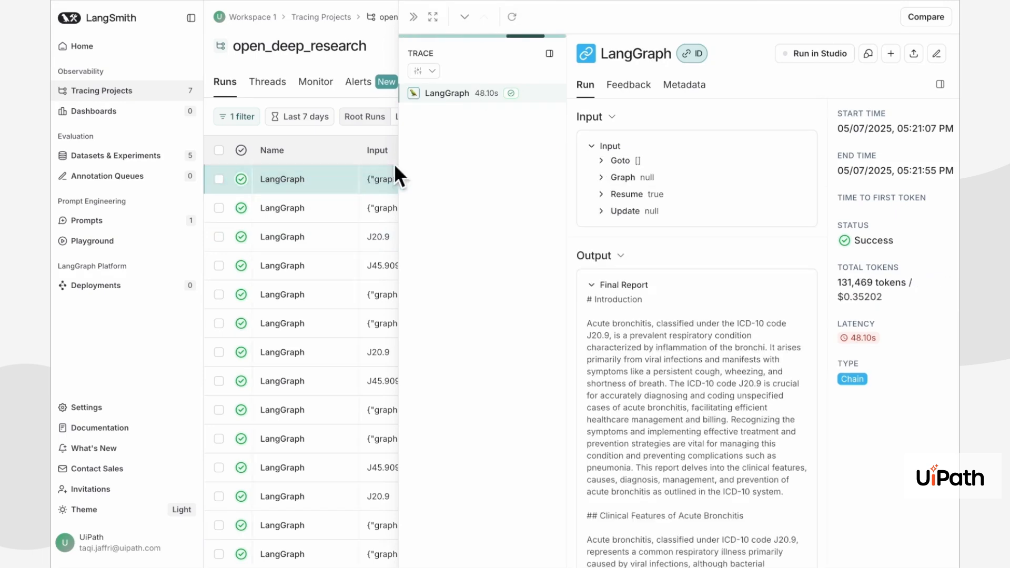
{"action": "left_click", "coordinate": [451, 208]}
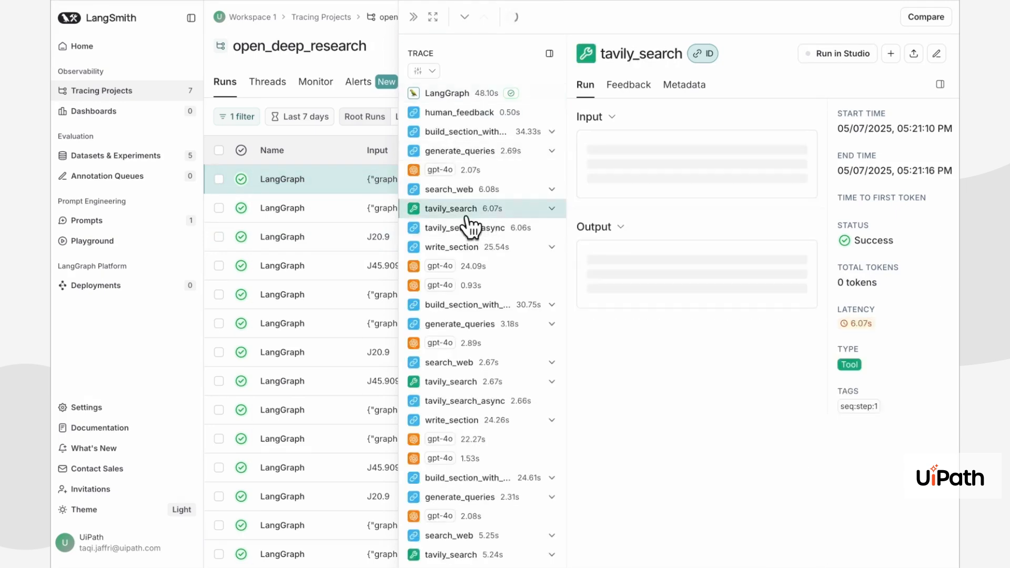